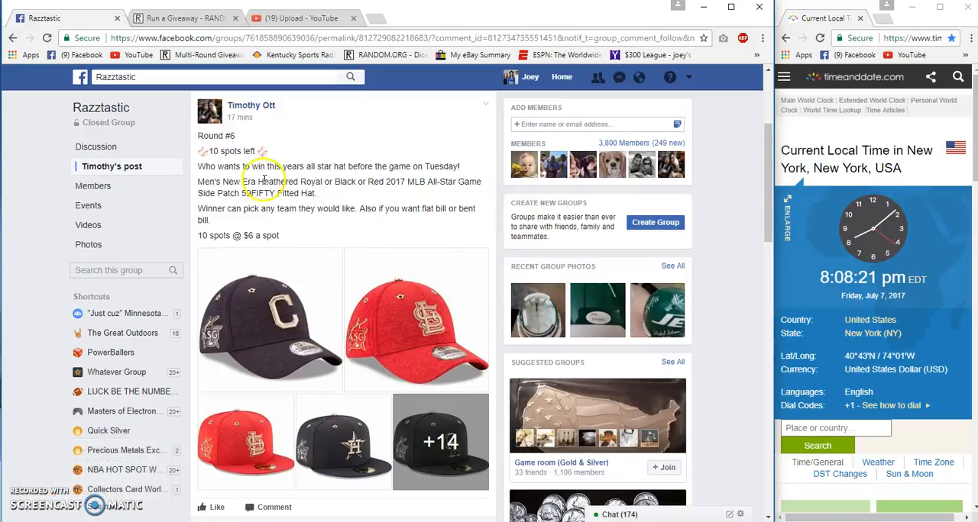
Copy the ten-entry numbered spot list from the Facebook giveaway thread.
scroll(down, 3)
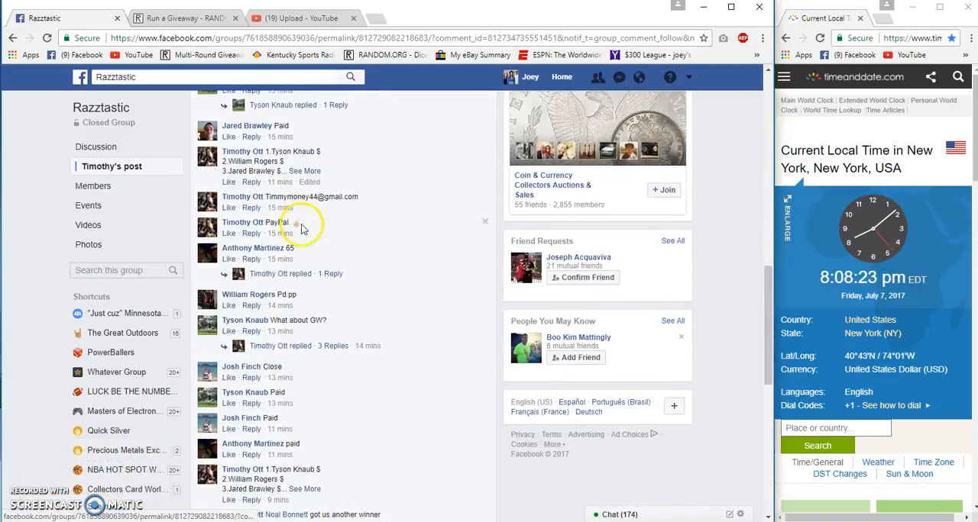
click(304, 171)
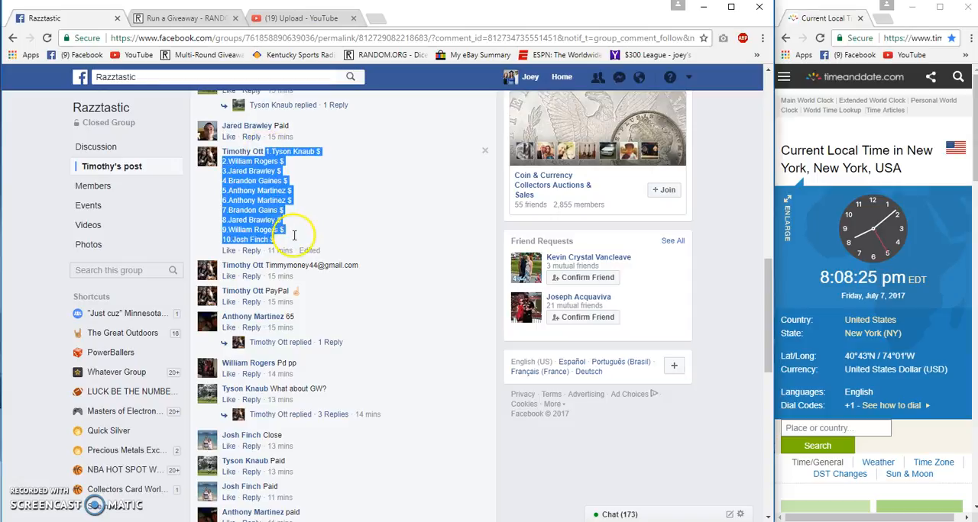
right_click(271, 233)
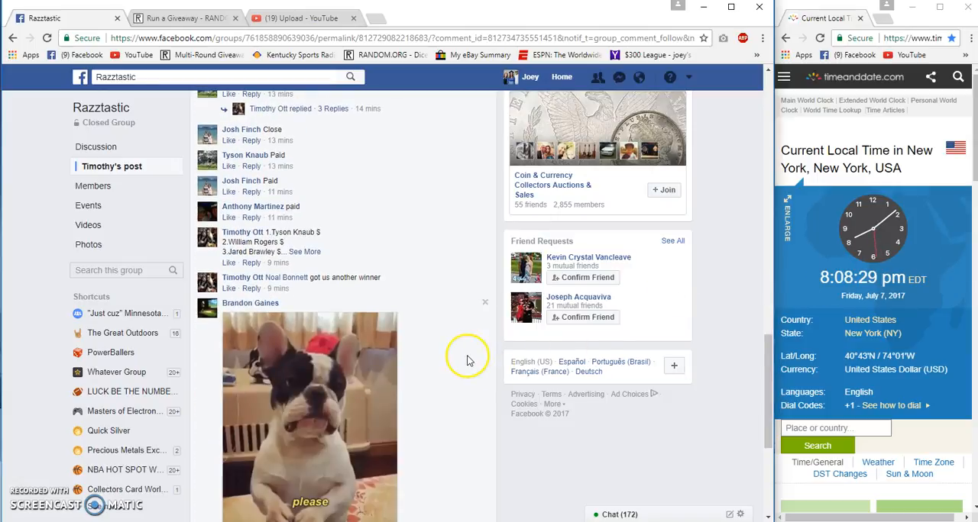
scroll(down, 3)
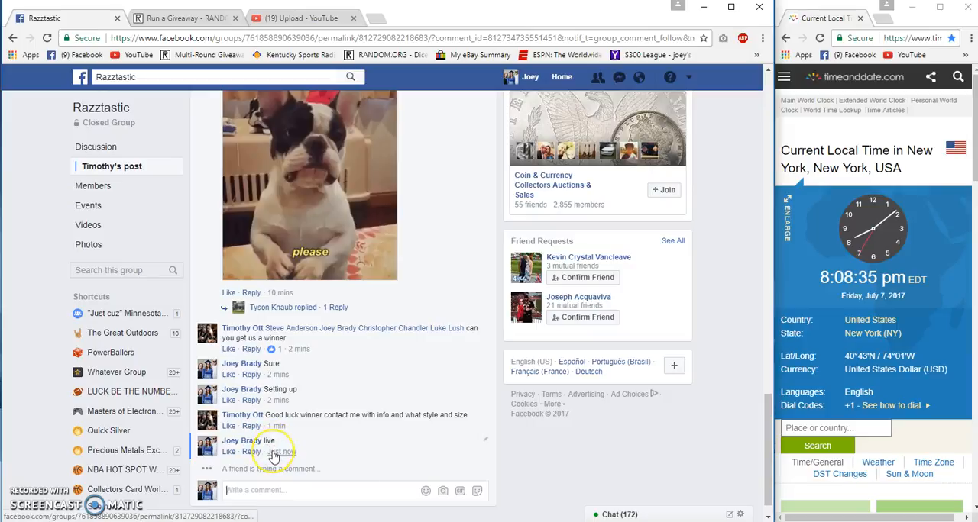
click(183, 18)
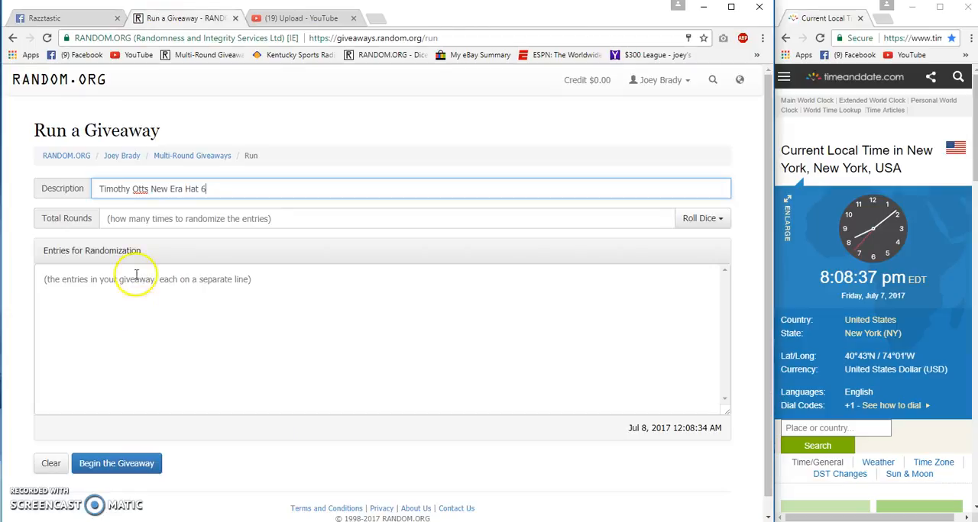
Paste the ten spot entries and accept a dice roll of 7 rounds.
click(697, 218)
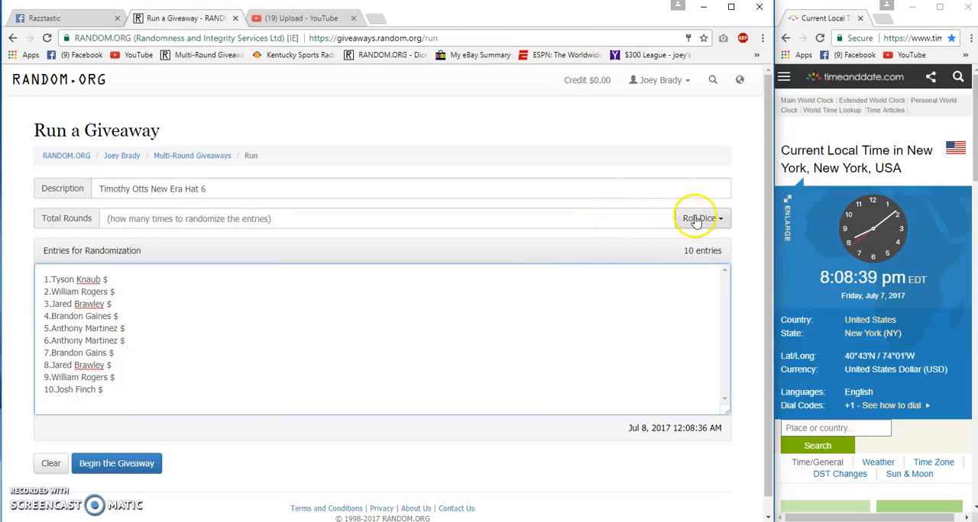
click(697, 218)
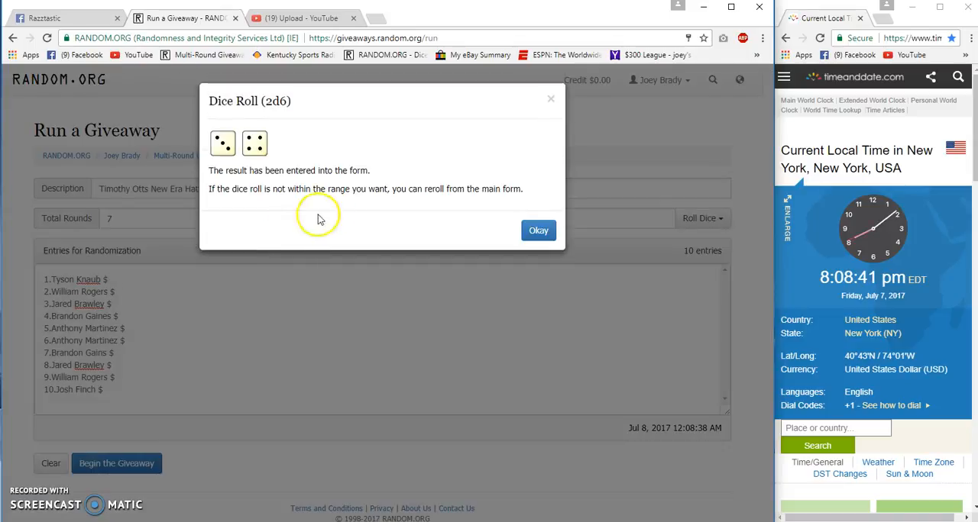
click(538, 230)
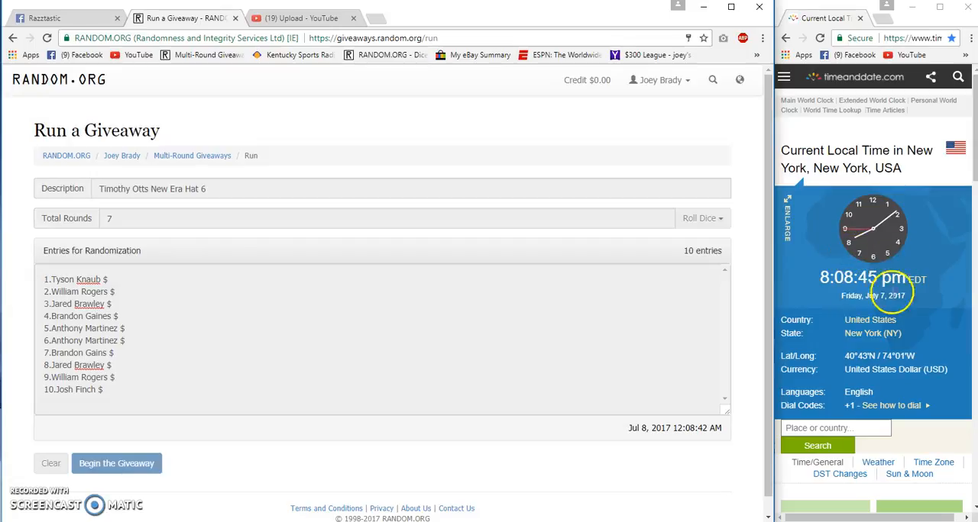
Randomize the list round by round until only the Final Round button remains.
click(116, 464)
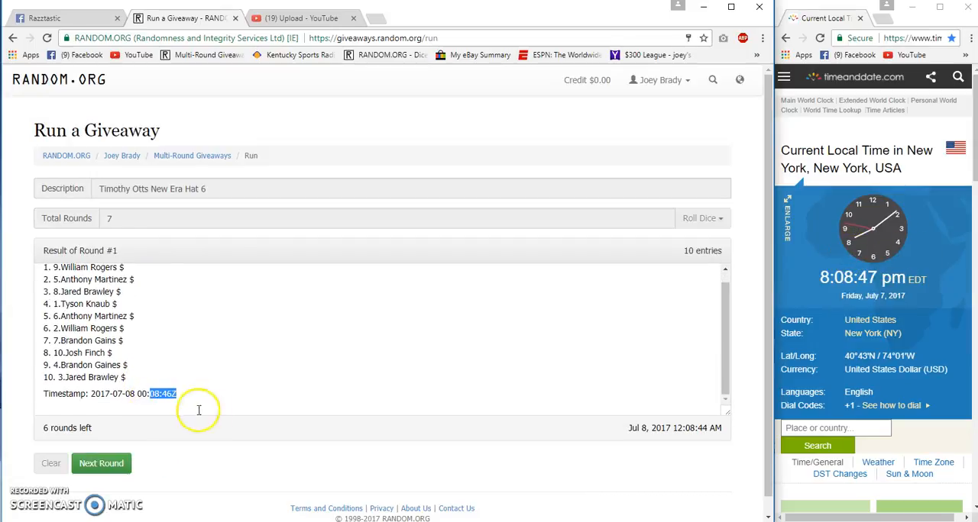
click(101, 464)
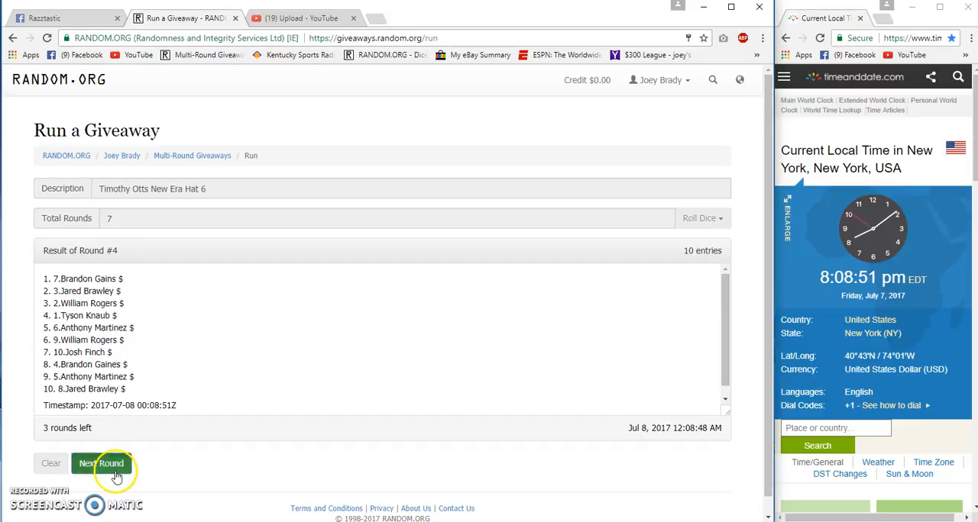
click(101, 464)
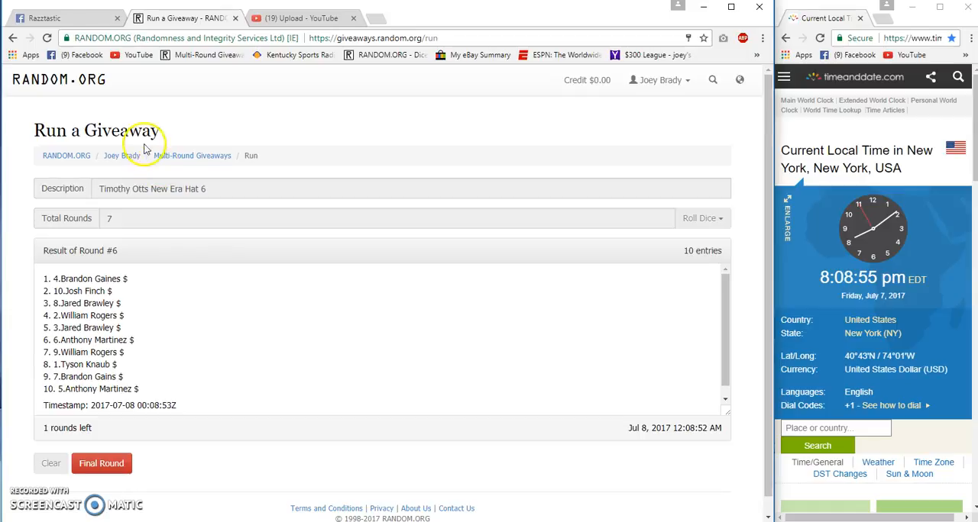
click(57, 17)
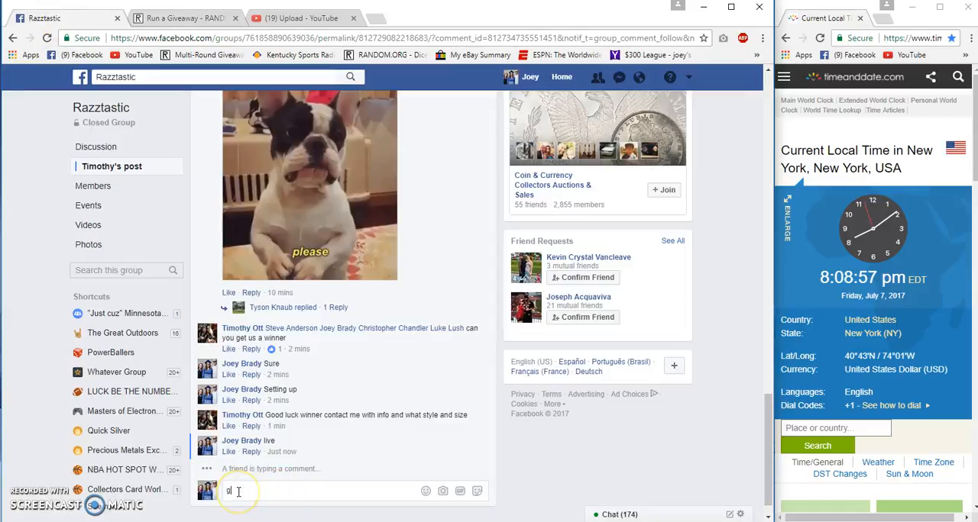
Comment 'good luck final roll' in the Facebook giveaway thread.
text(ood luck final roll)
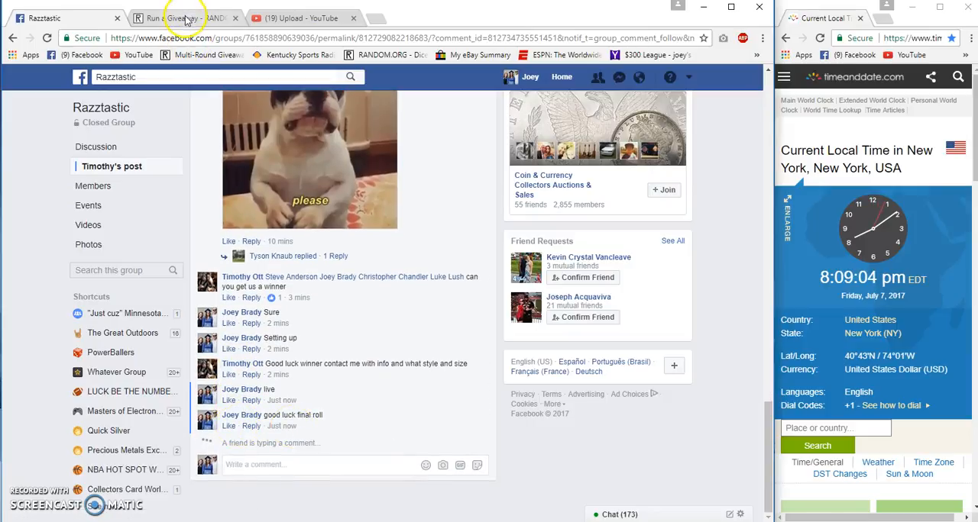
Run the final round on RANDOM.ORG, then post 'Done' in the thread.
click(183, 18)
text(Done)
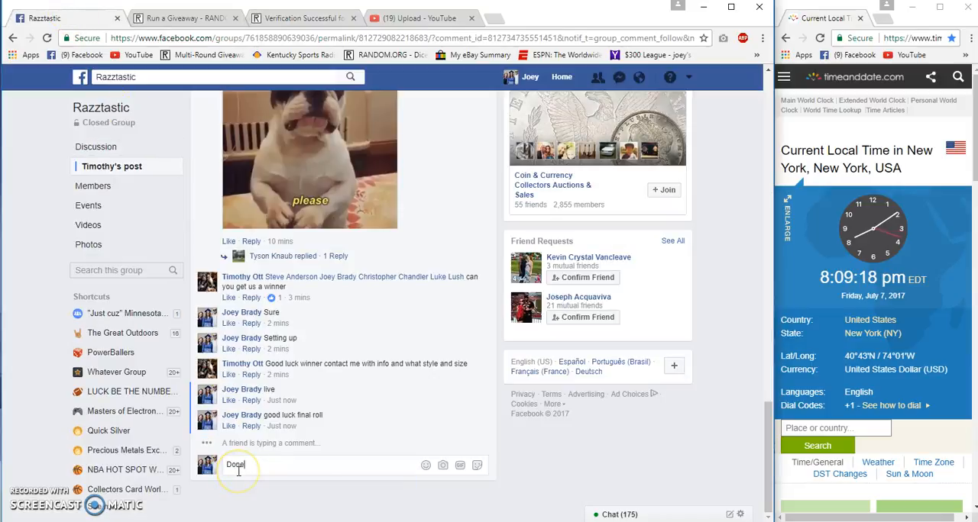
key(Return)
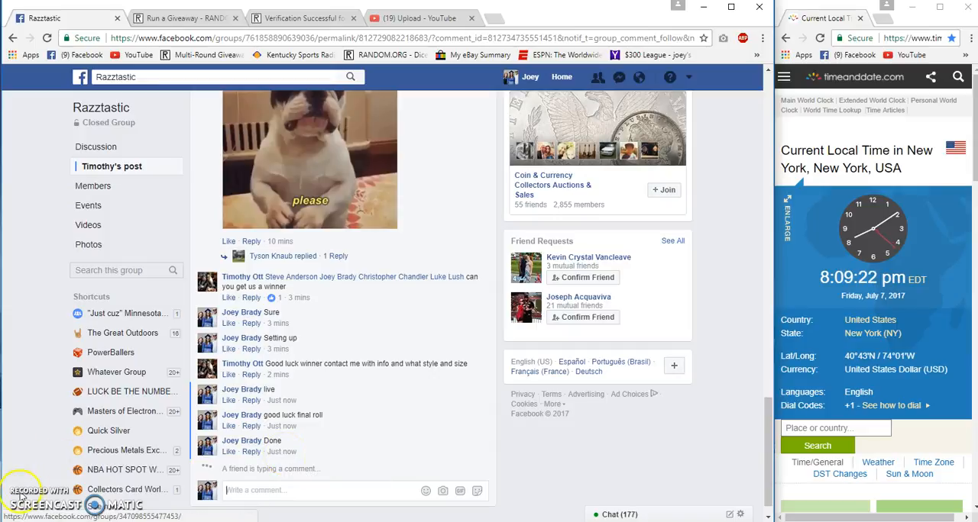